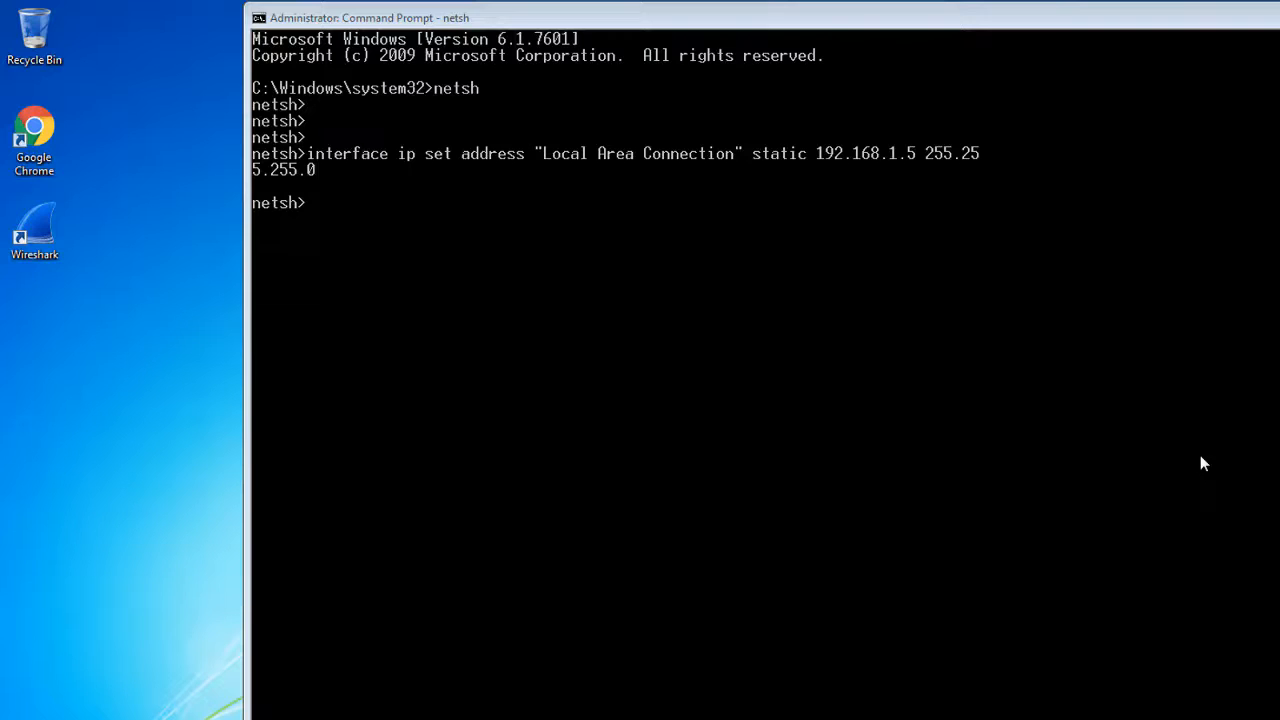
pyautogui.moveTo(825, 385)
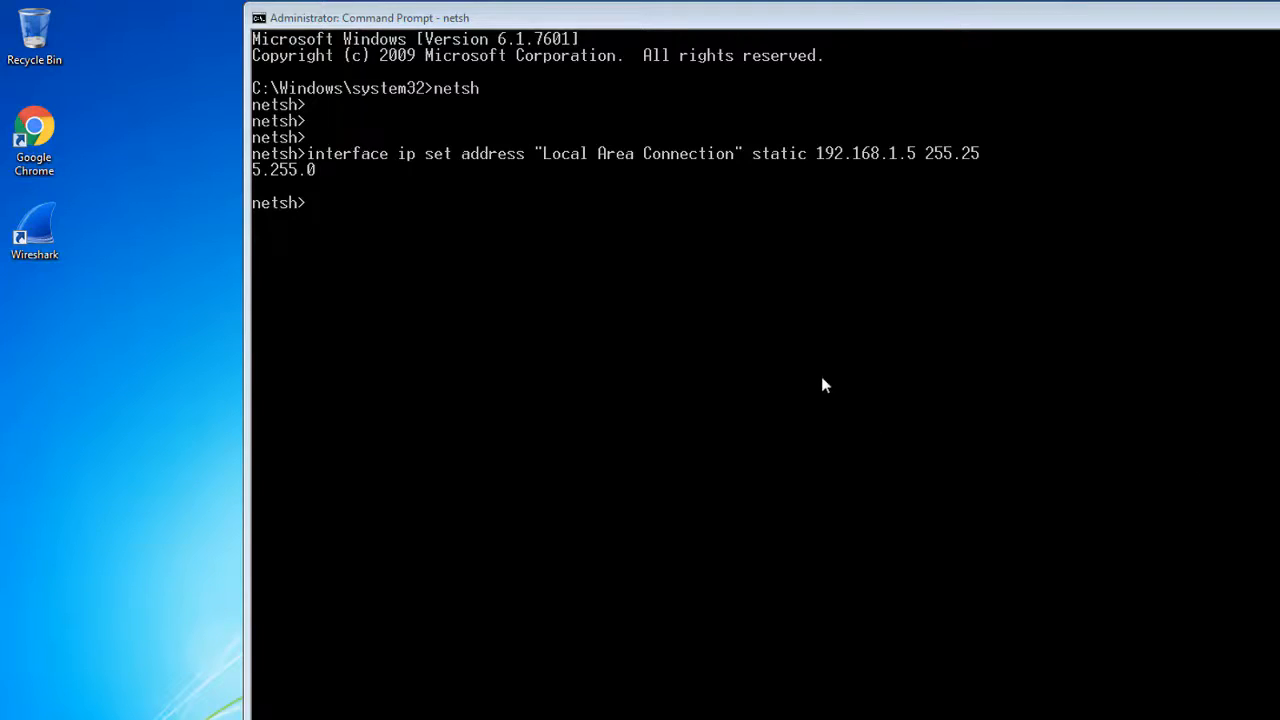
pyautogui.moveTo(800, 372)
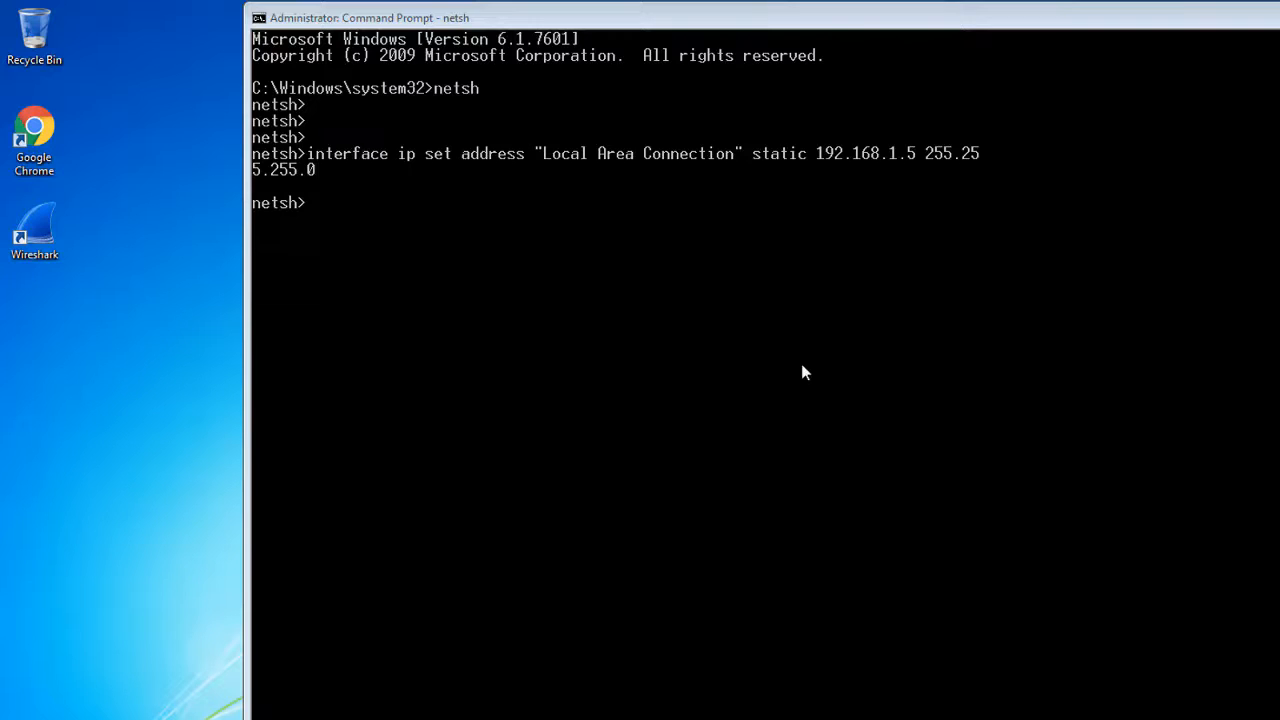
pyautogui.moveTo(593, 257)
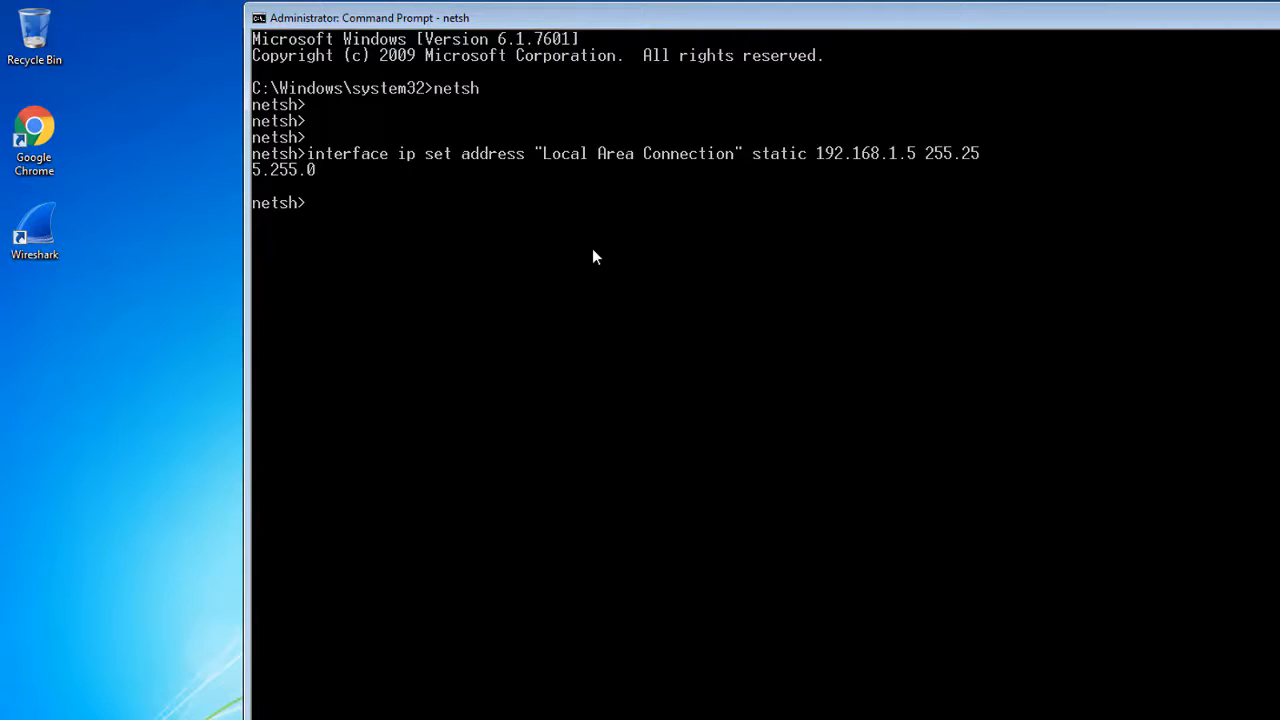
# Set Local Area Connection to static 192.168.1.5, mask 255.255.255.0, gateway 192.168.1.1 via netsh.
pyautogui.write('interface ip set address "Local Area Connection" static 192.168.1.5 255.255.255.0')
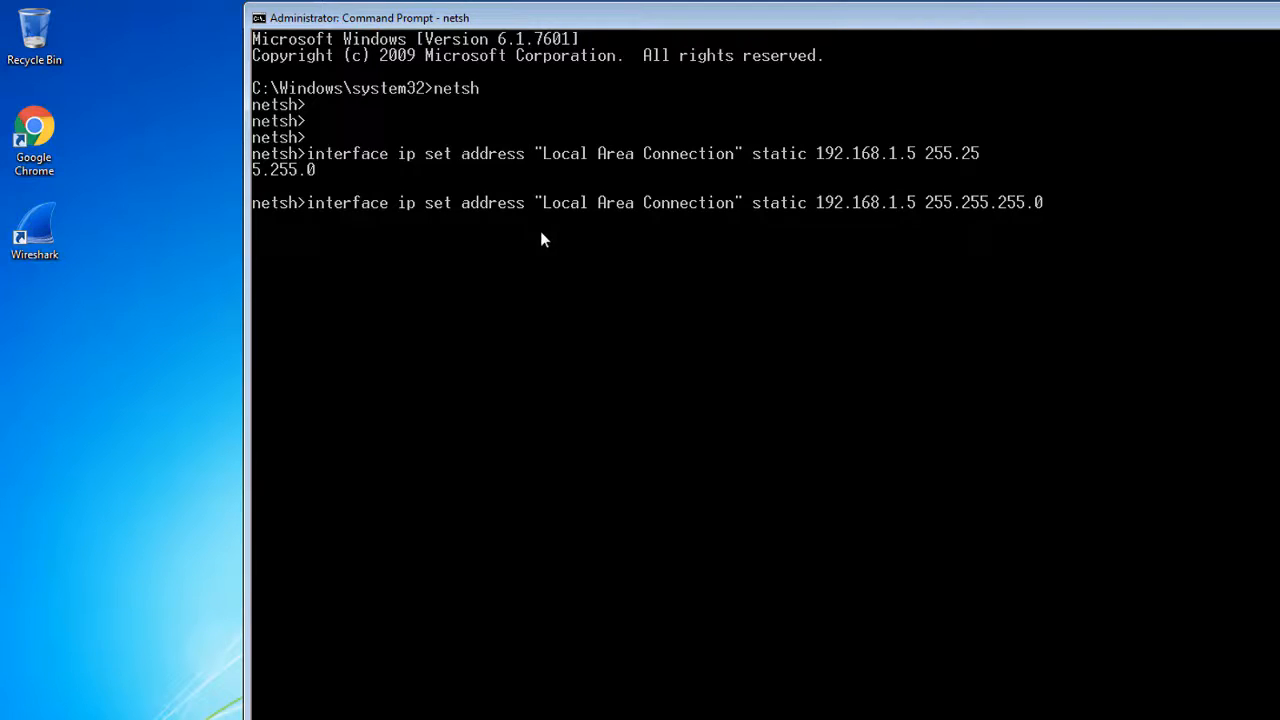
pyautogui.moveTo(435, 222)
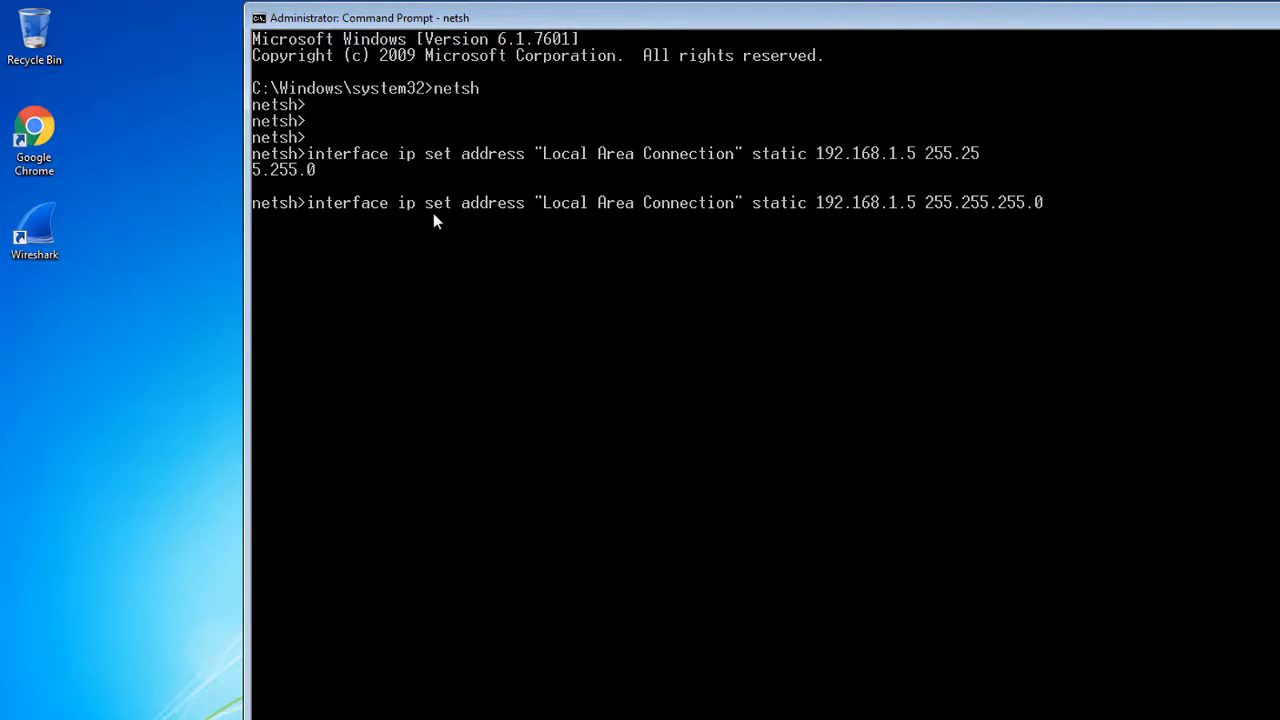
pyautogui.moveTo(600, 203)
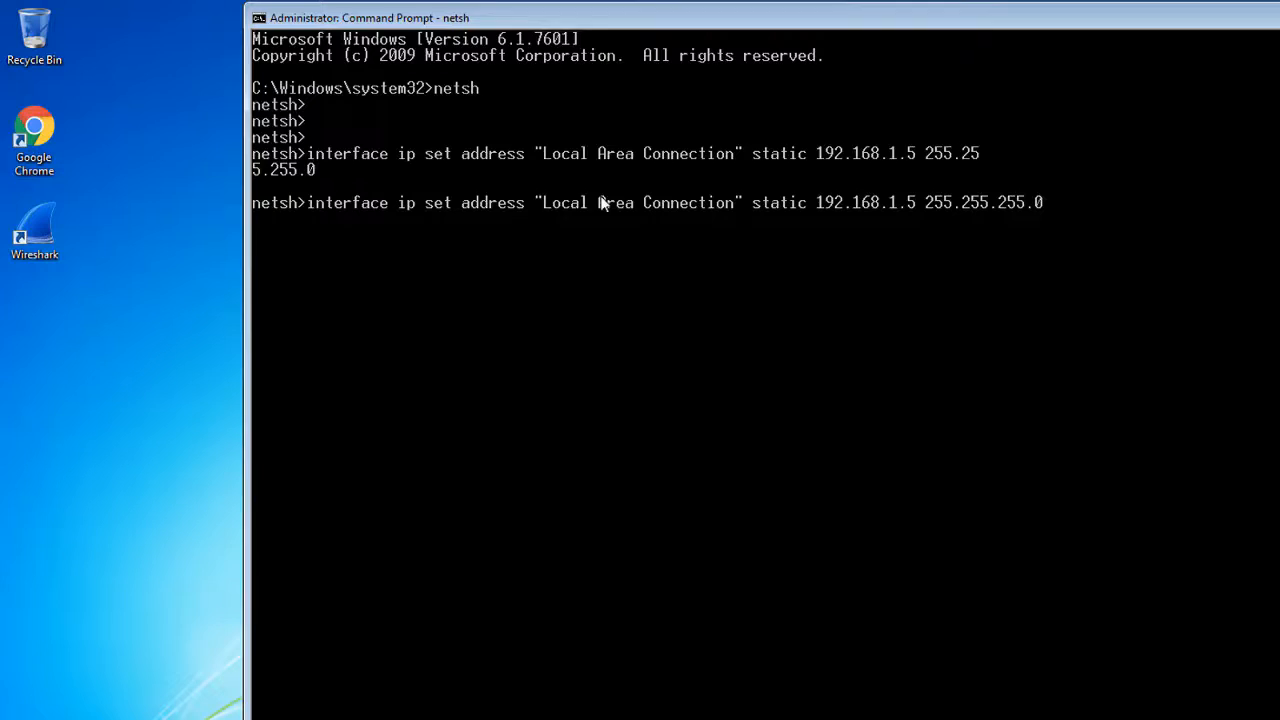
pyautogui.moveTo(715, 211)
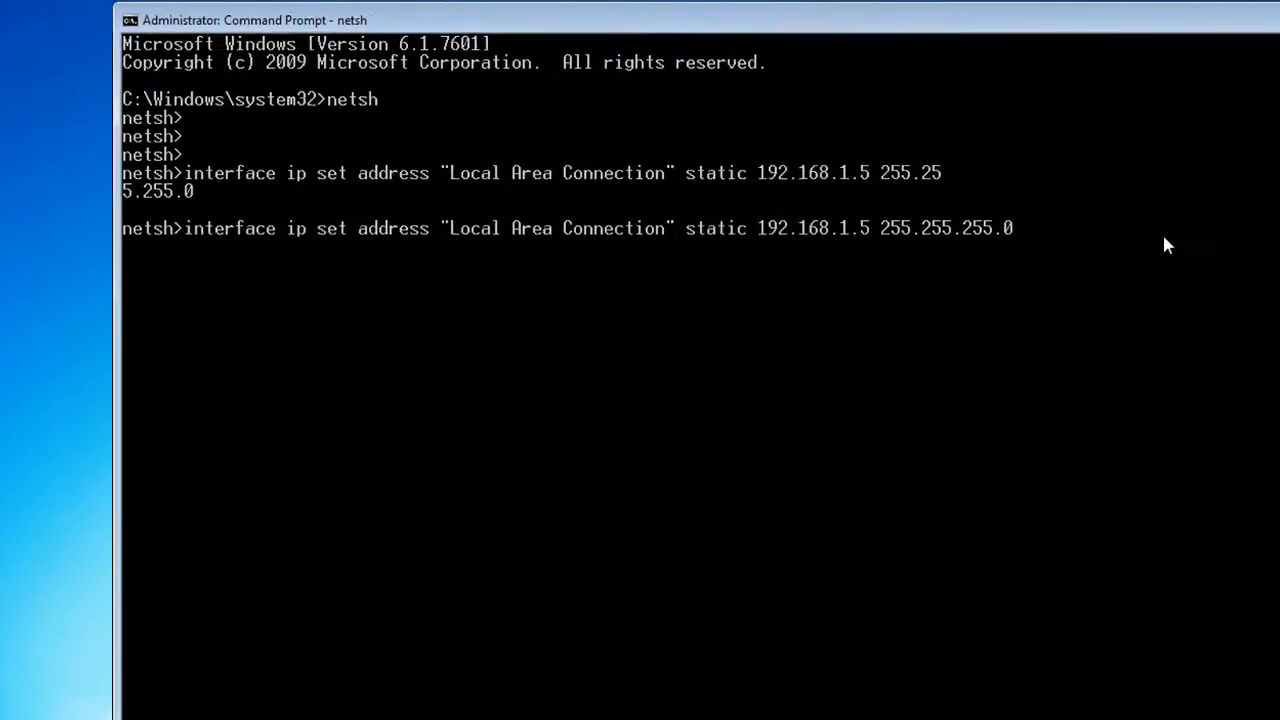
pyautogui.write('192.168.')
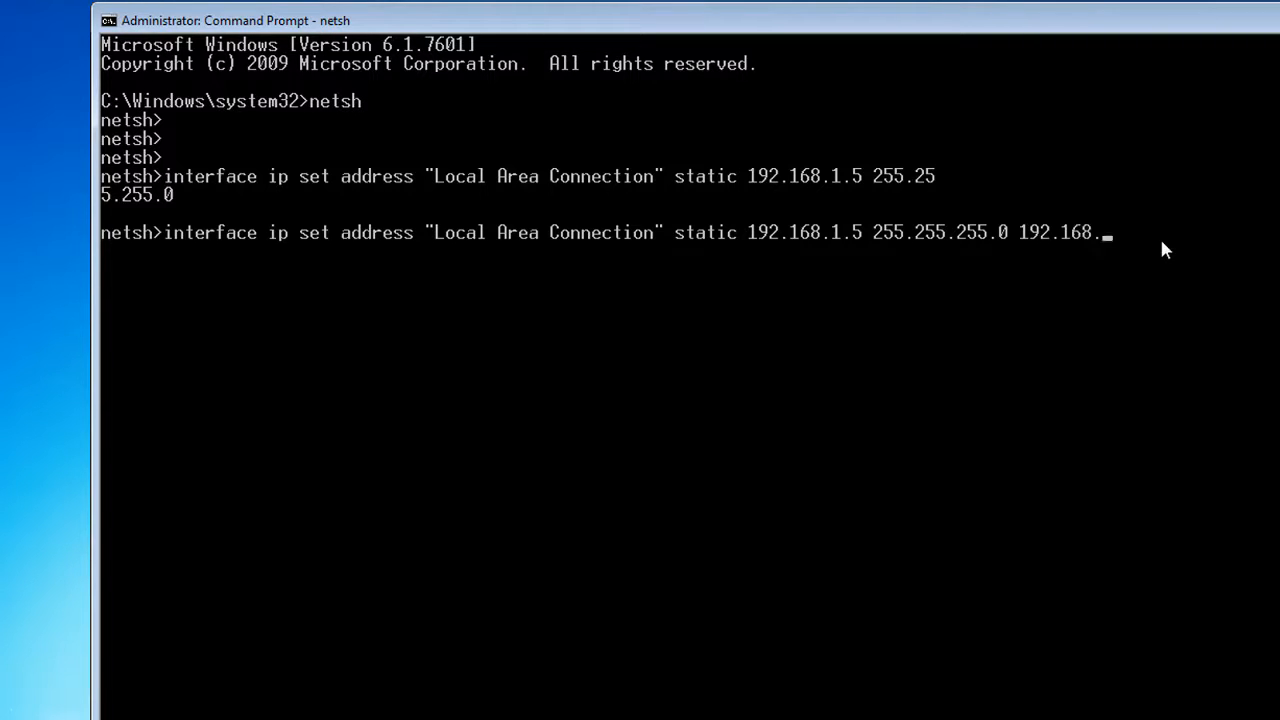
pyautogui.write('1.1')
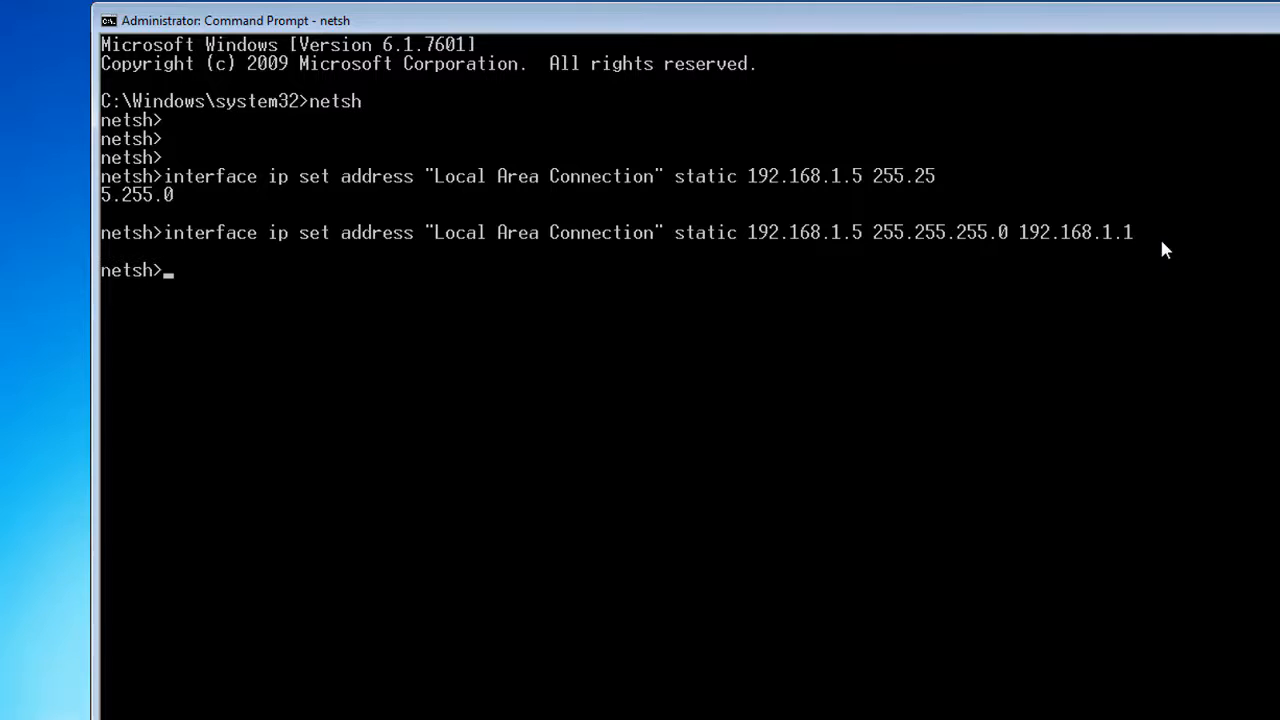
pyautogui.click(20, 715)
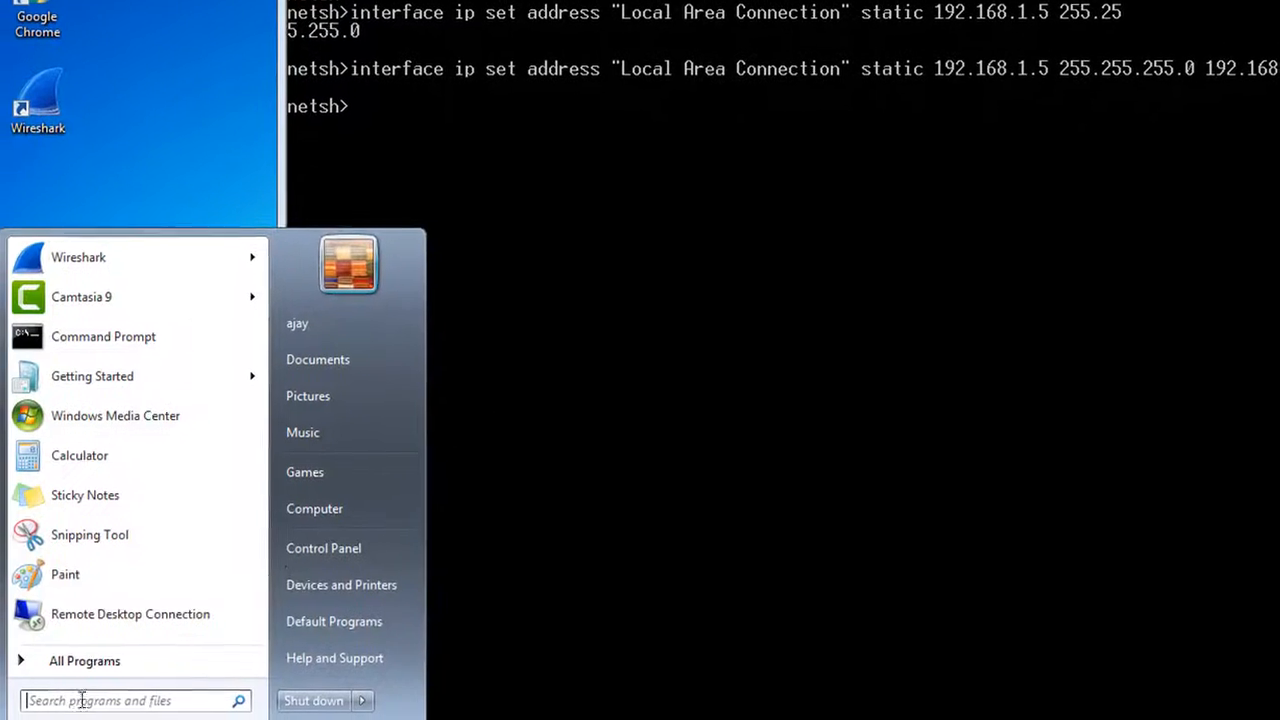
pyautogui.click(323, 548)
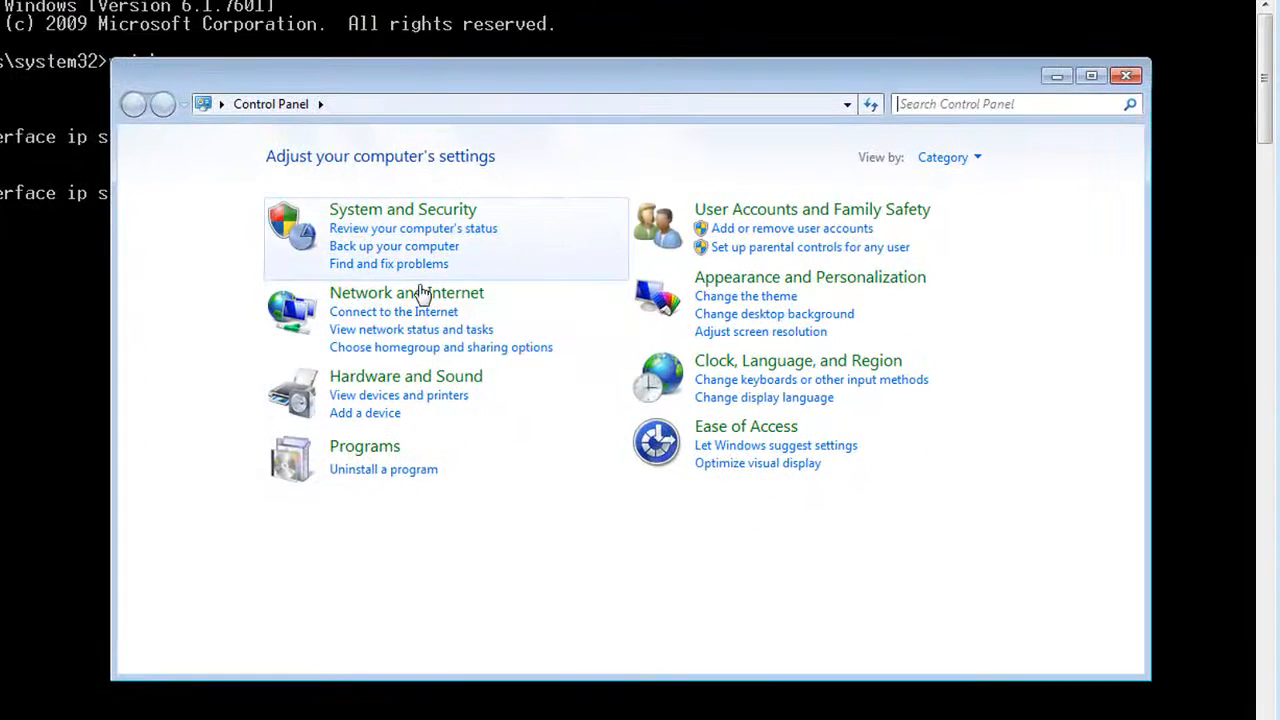
pyautogui.click(406, 292)
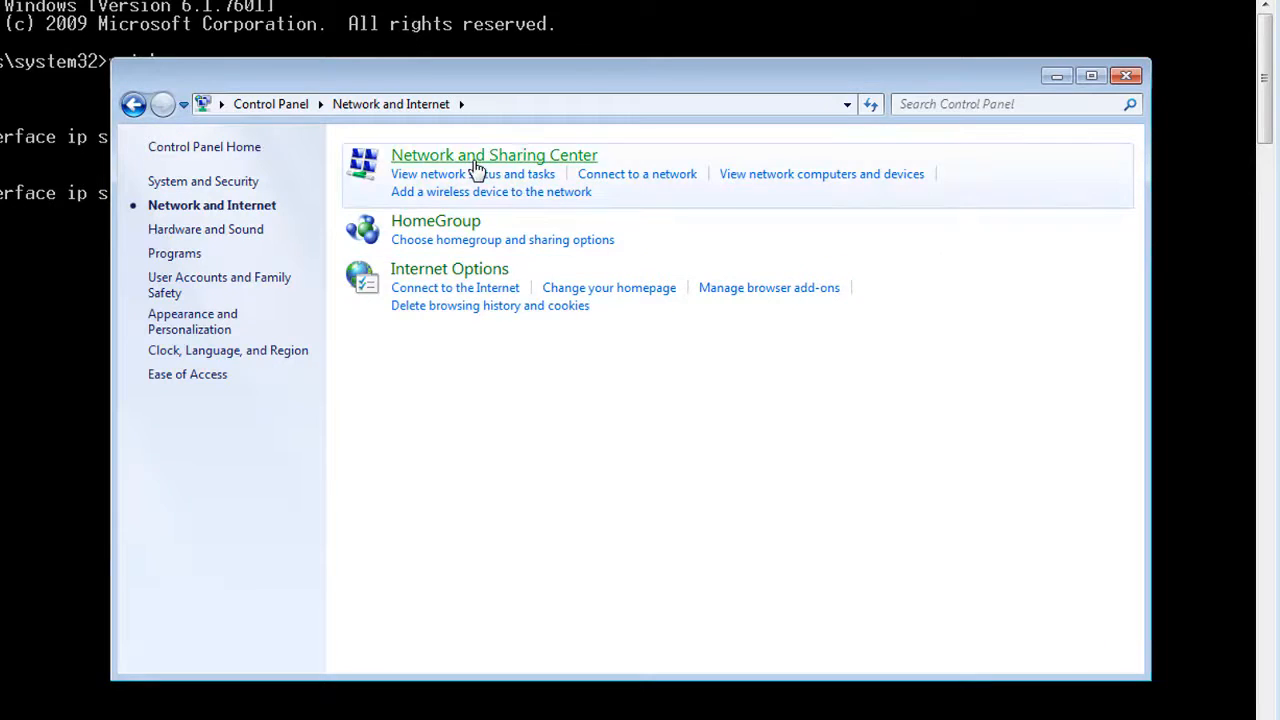
pyautogui.click(494, 155)
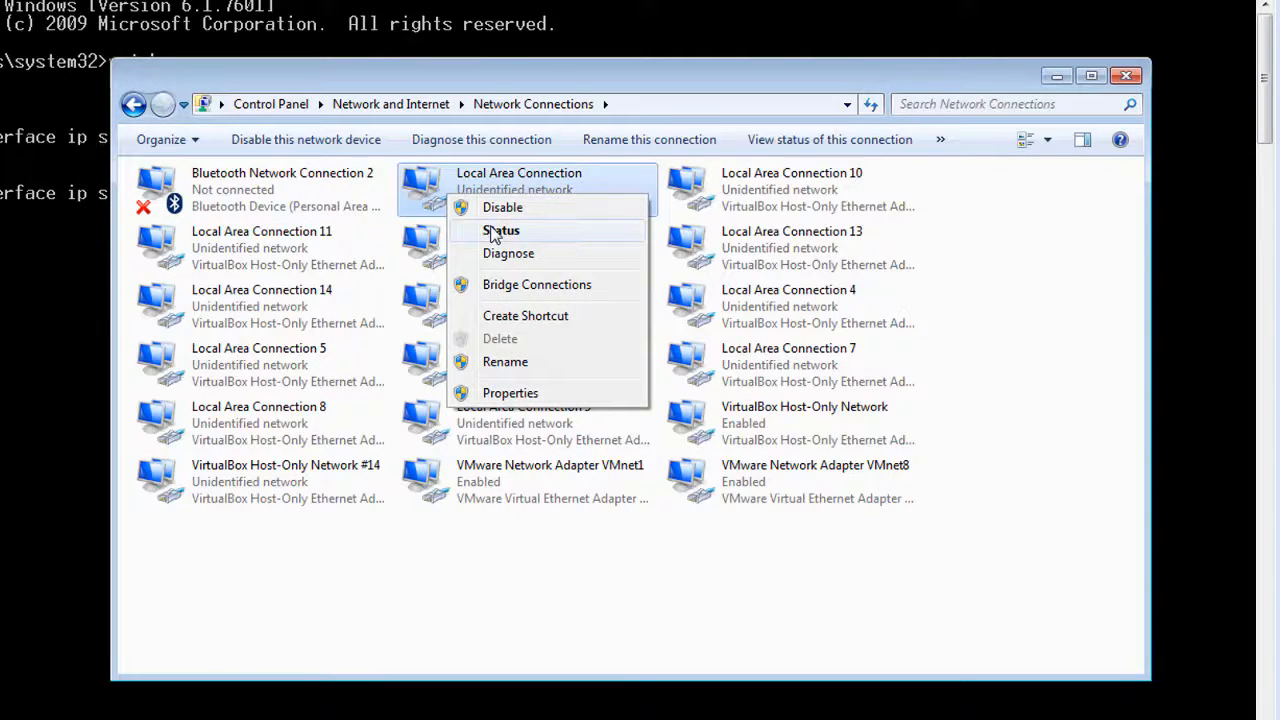
pyautogui.click(501, 230)
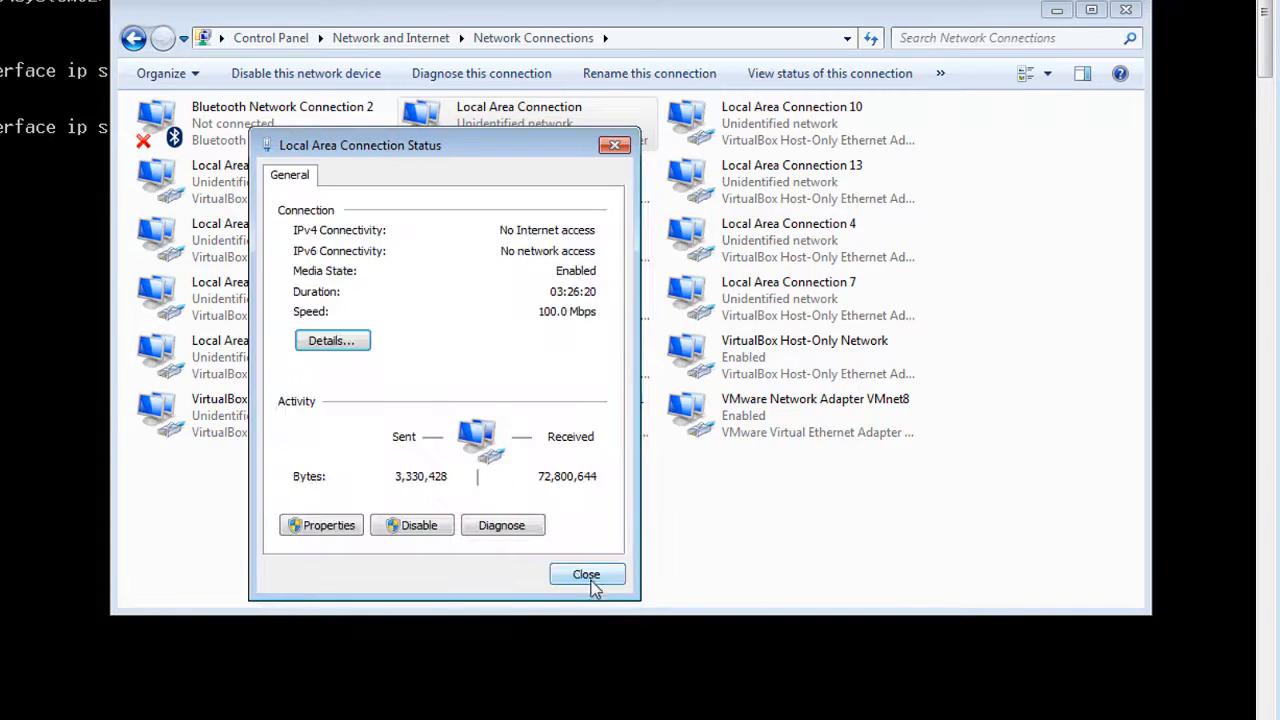
pyautogui.click(586, 574)
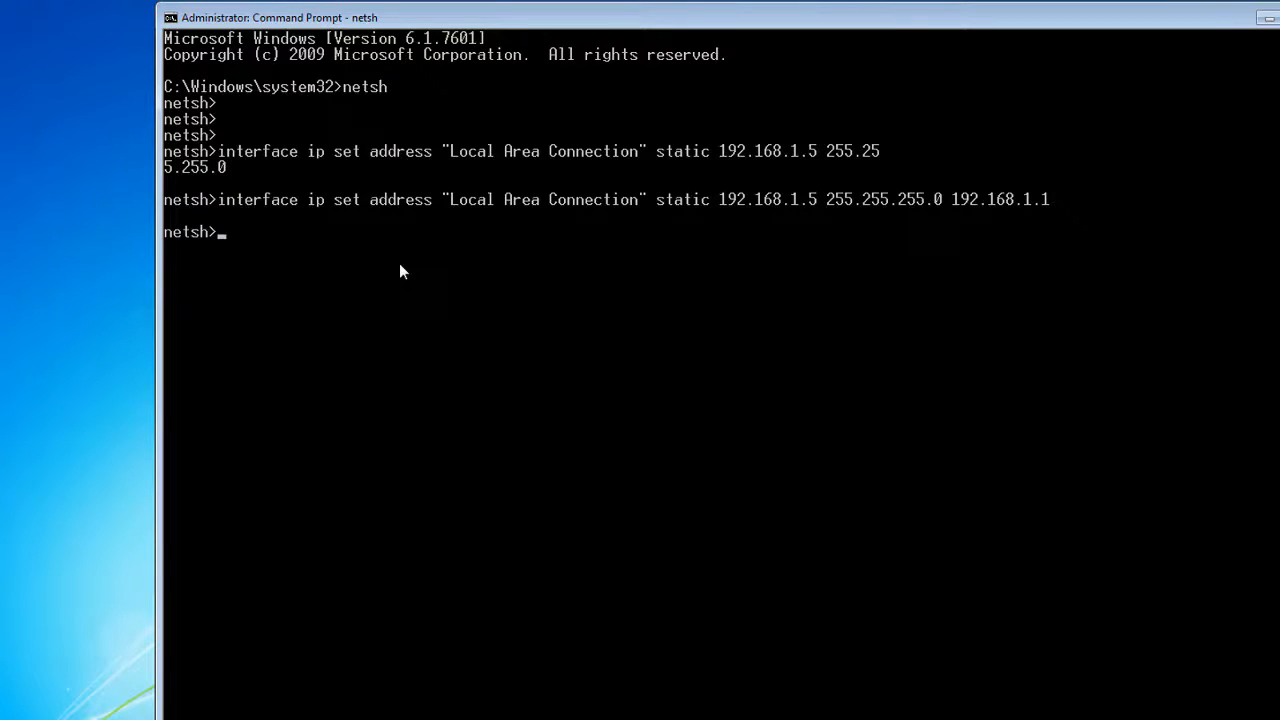
# Run netsh 'interface ip set address "Local Area Connection" dhcp' to switch to DHCP.
pyautogui.write('int')
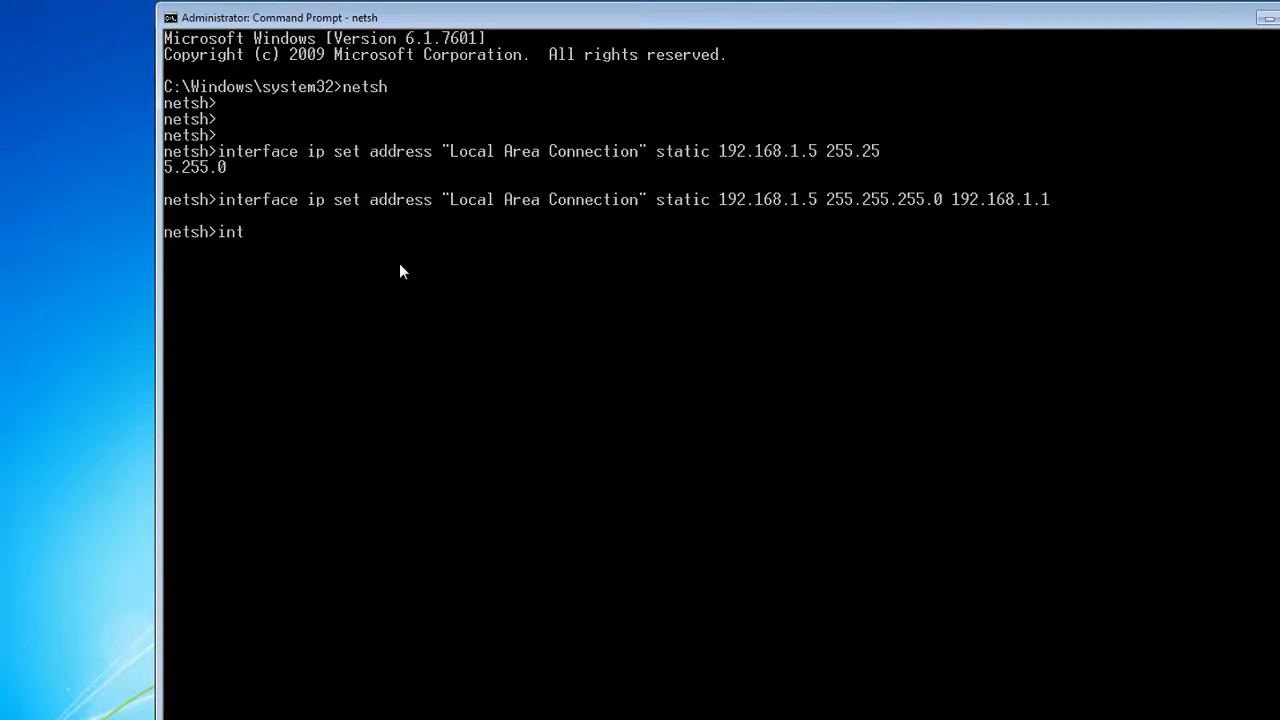
pyautogui.write('erface')
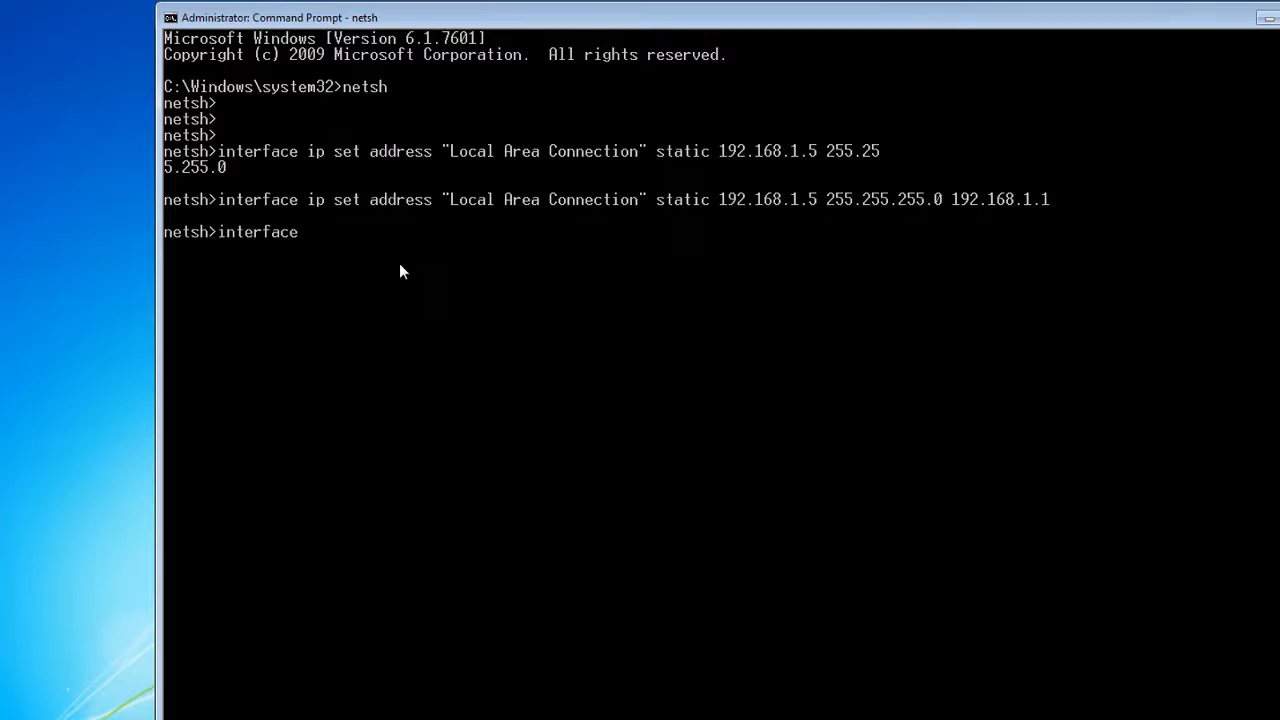
pyautogui.write('ip set')
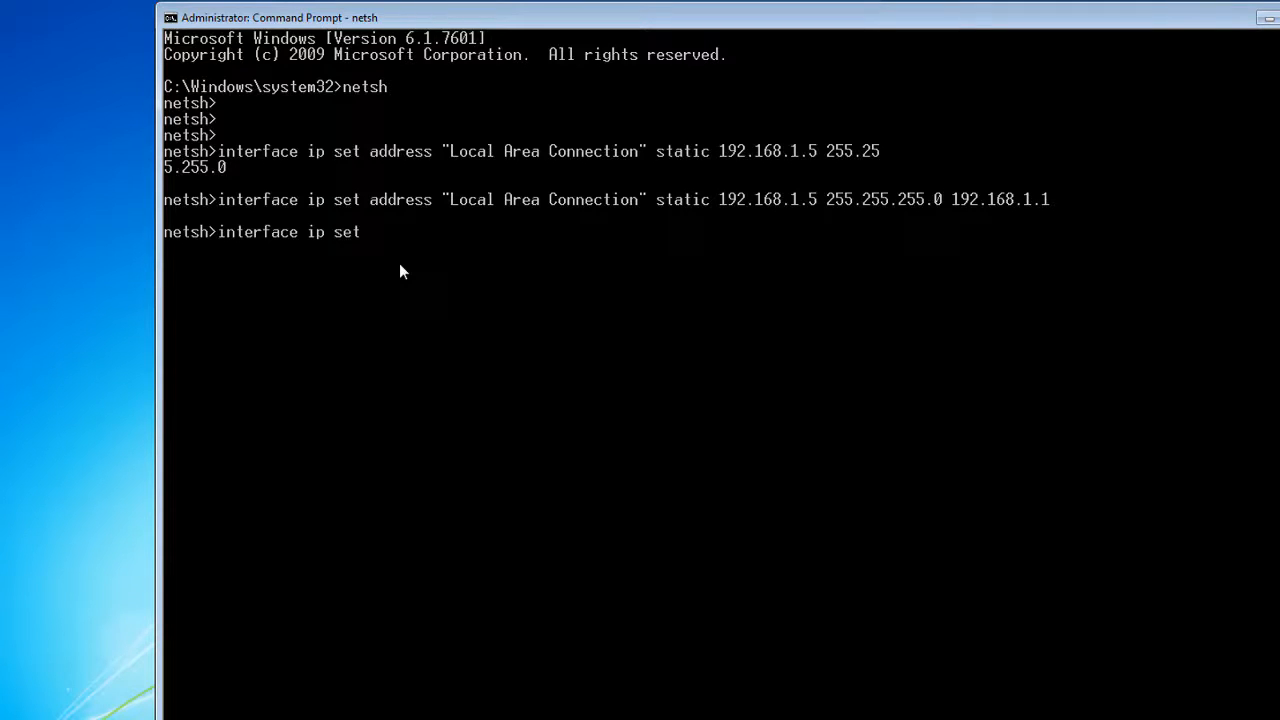
pyautogui.write('address')
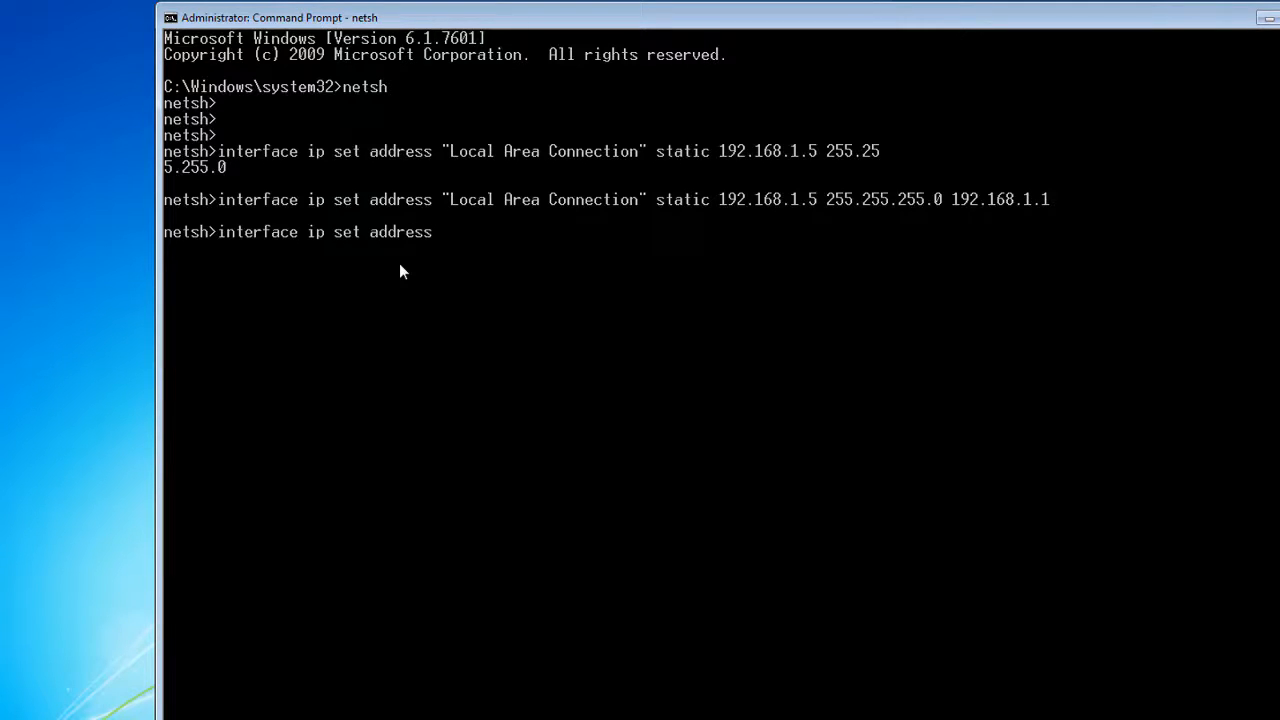
pyautogui.write('""')
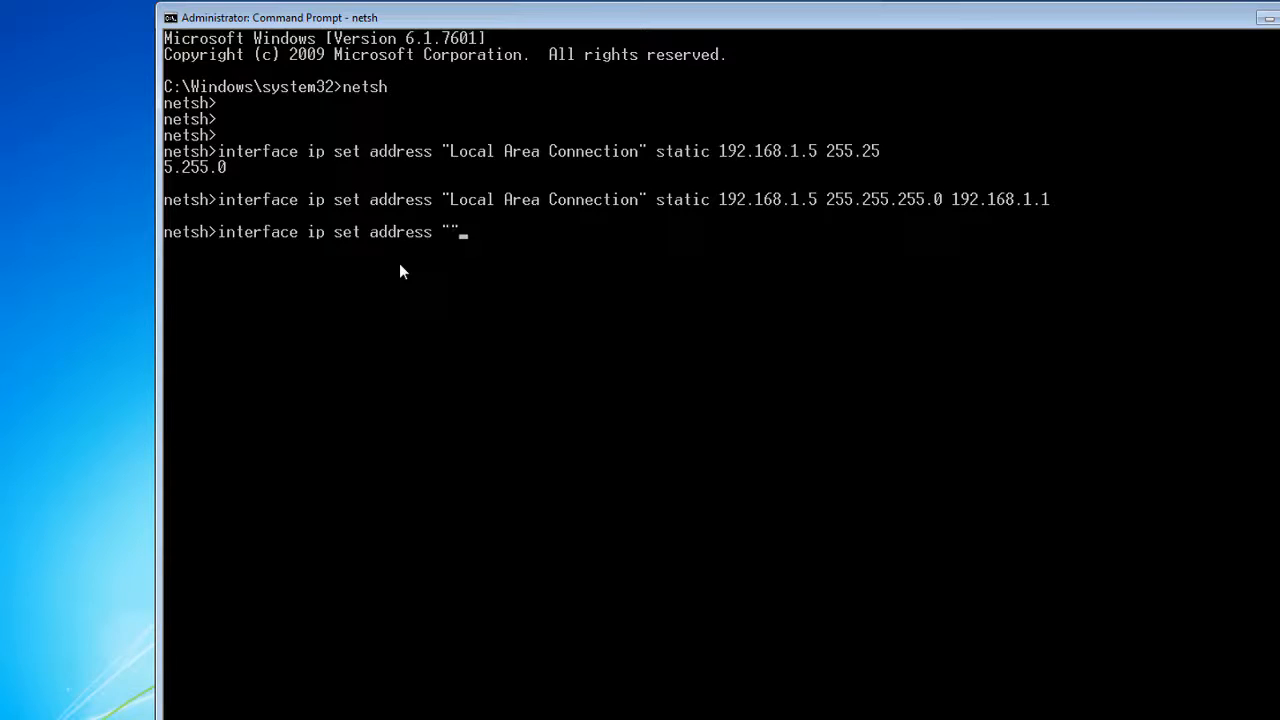
pyautogui.write('Local')
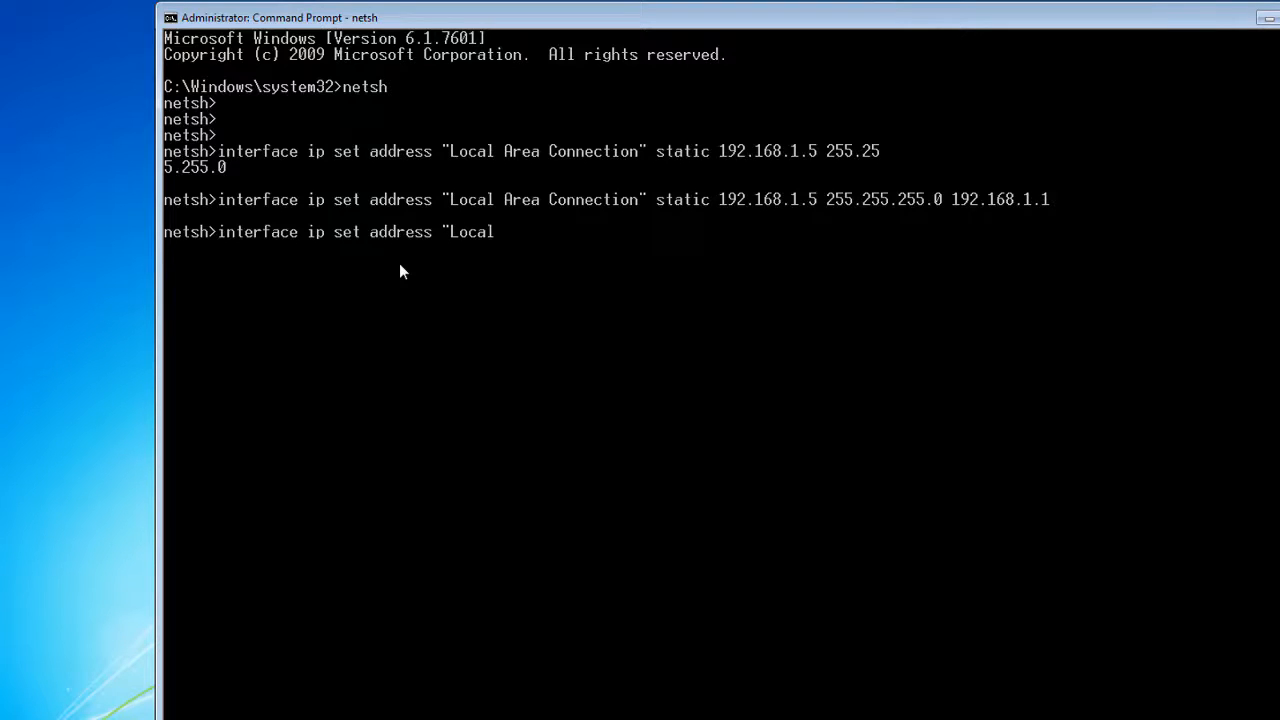
pyautogui.write('Area')
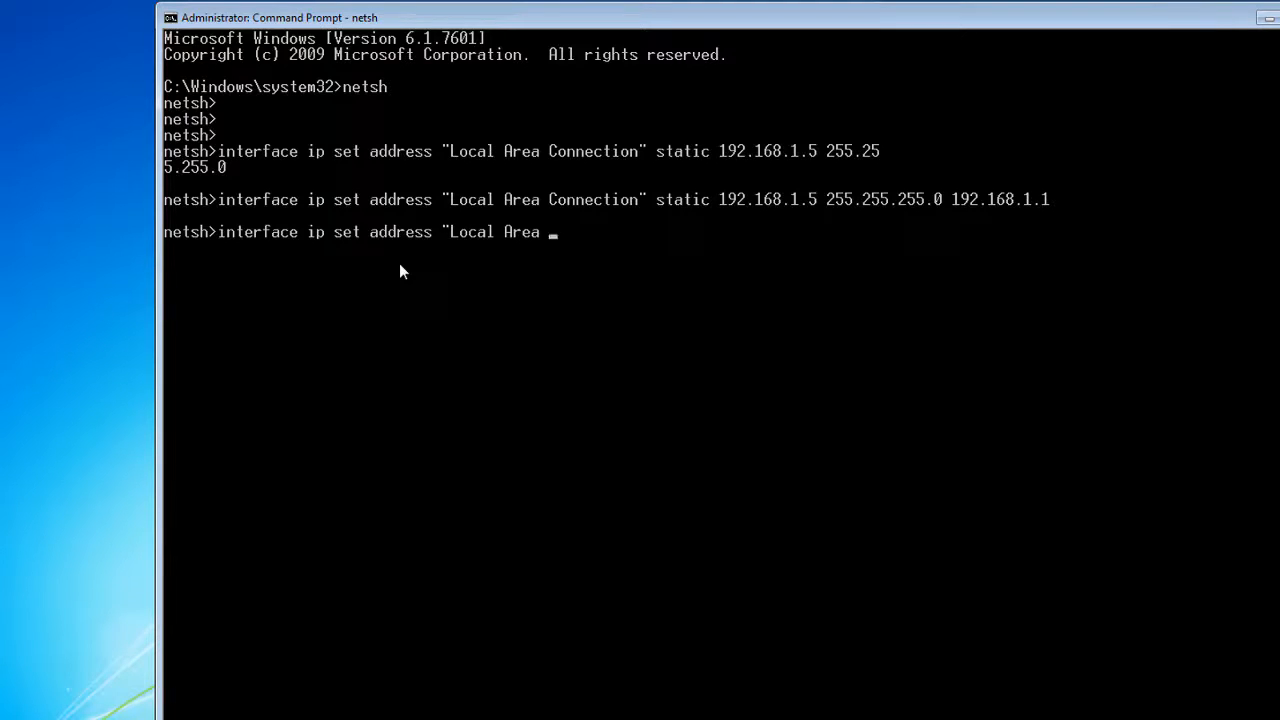
pyautogui.write('Connection"')
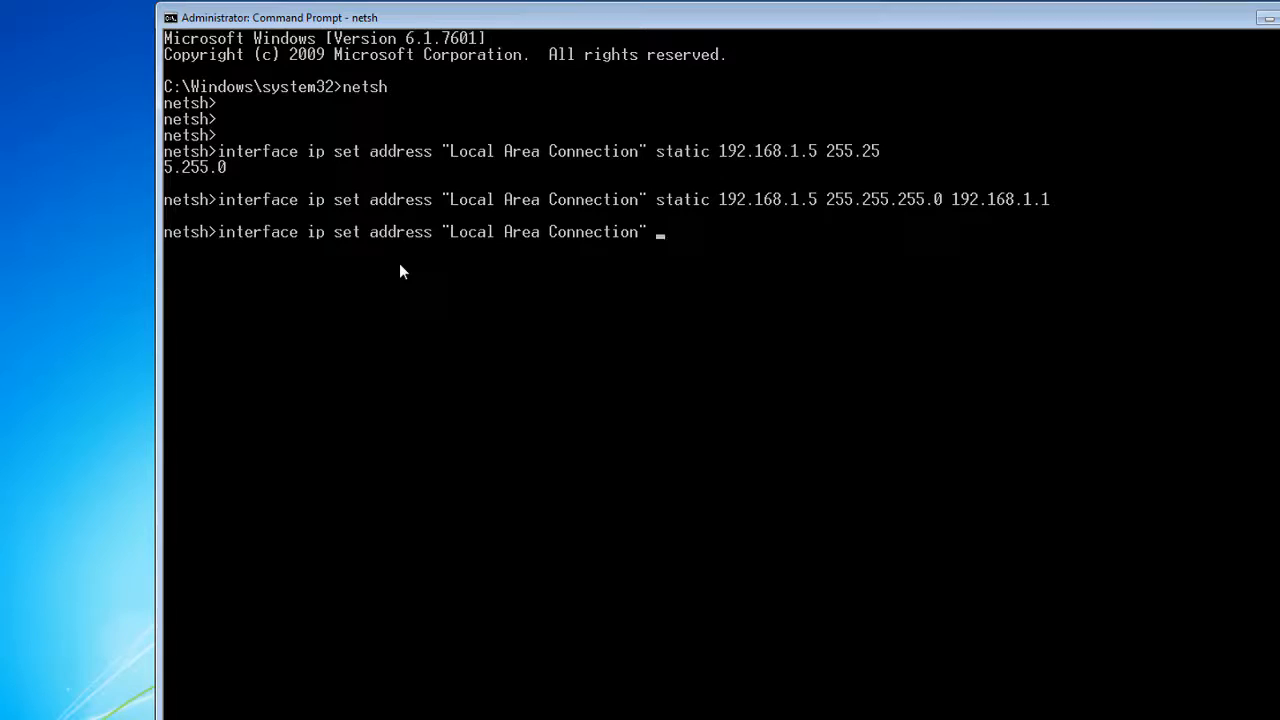
pyautogui.write('dhc')
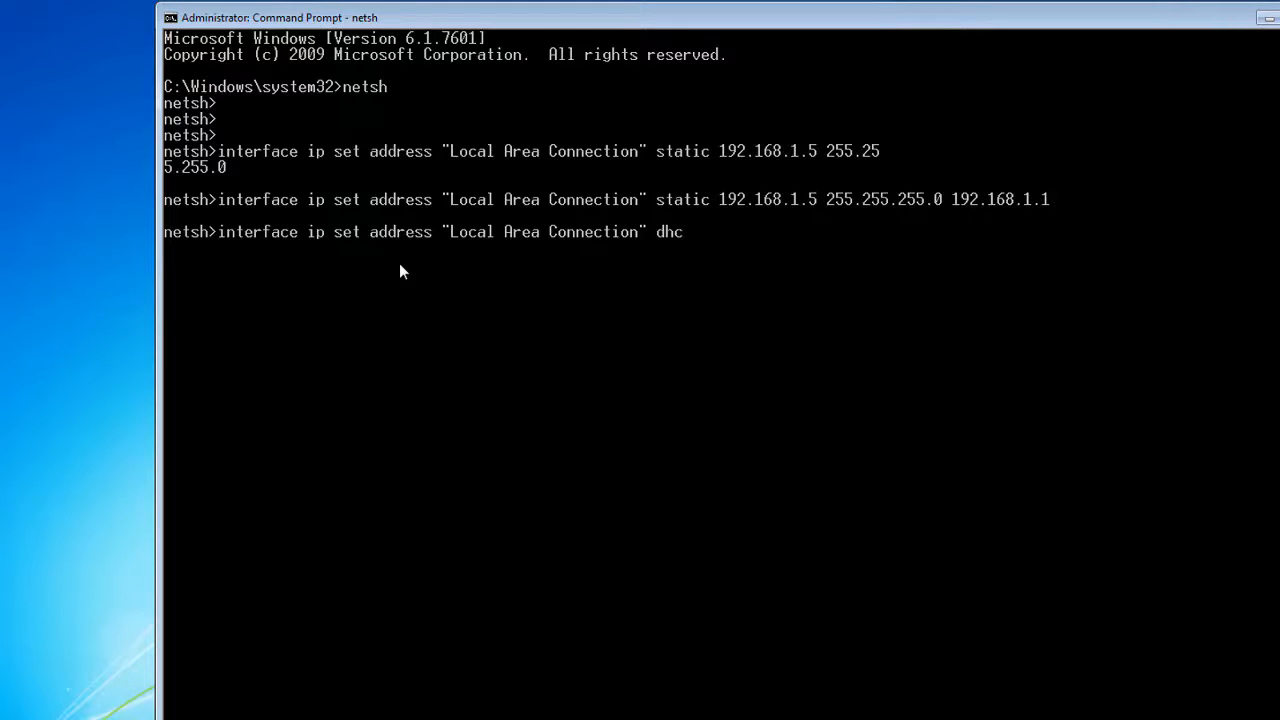
pyautogui.write('p')
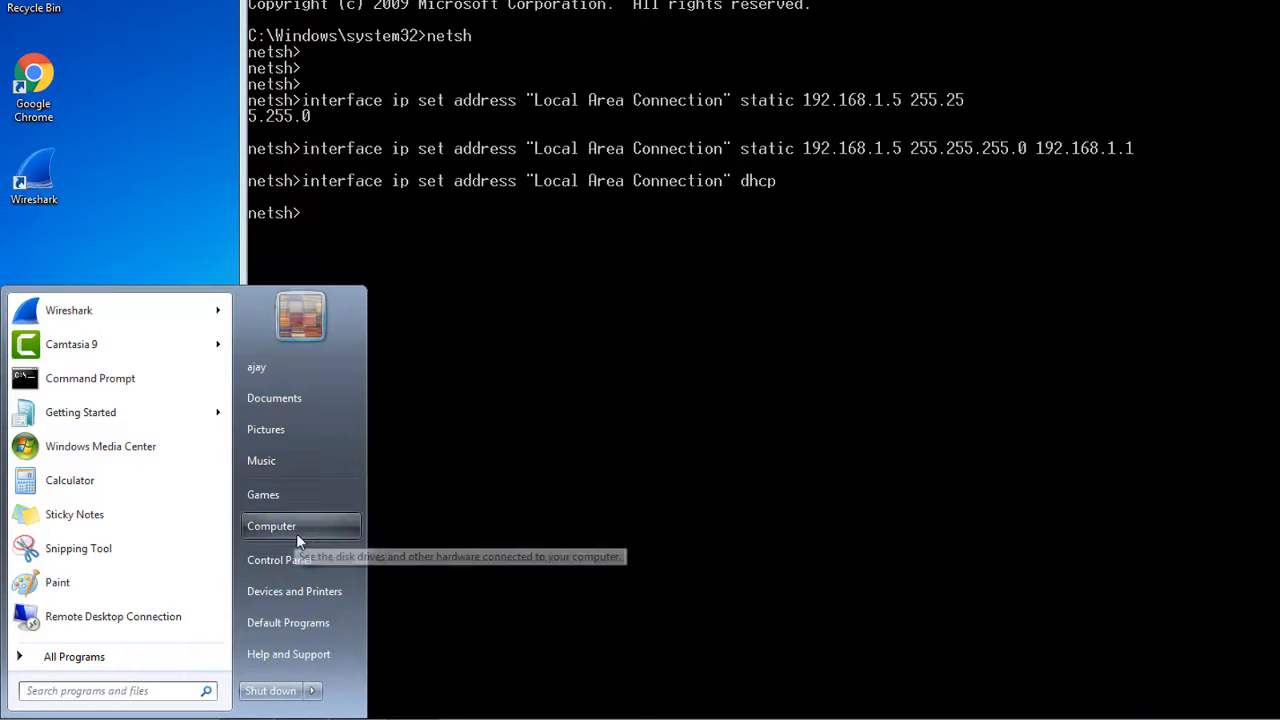
pyautogui.click(280, 559)
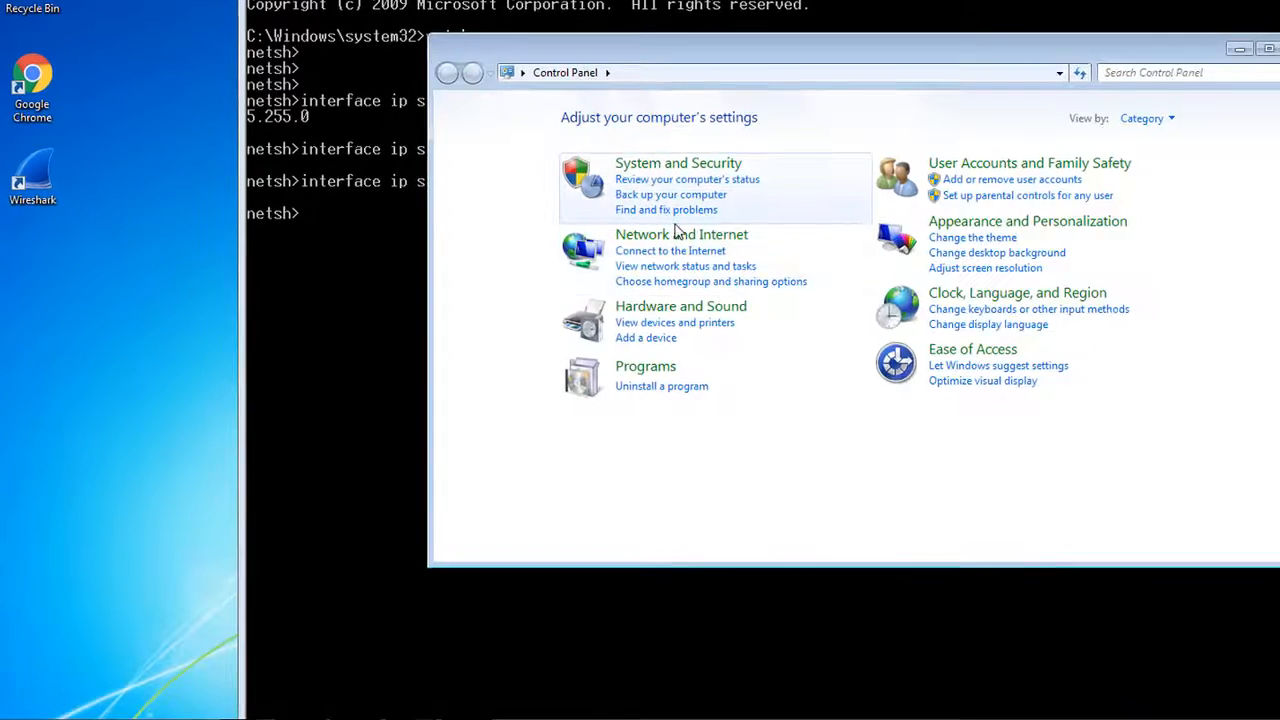
pyautogui.click(681, 234)
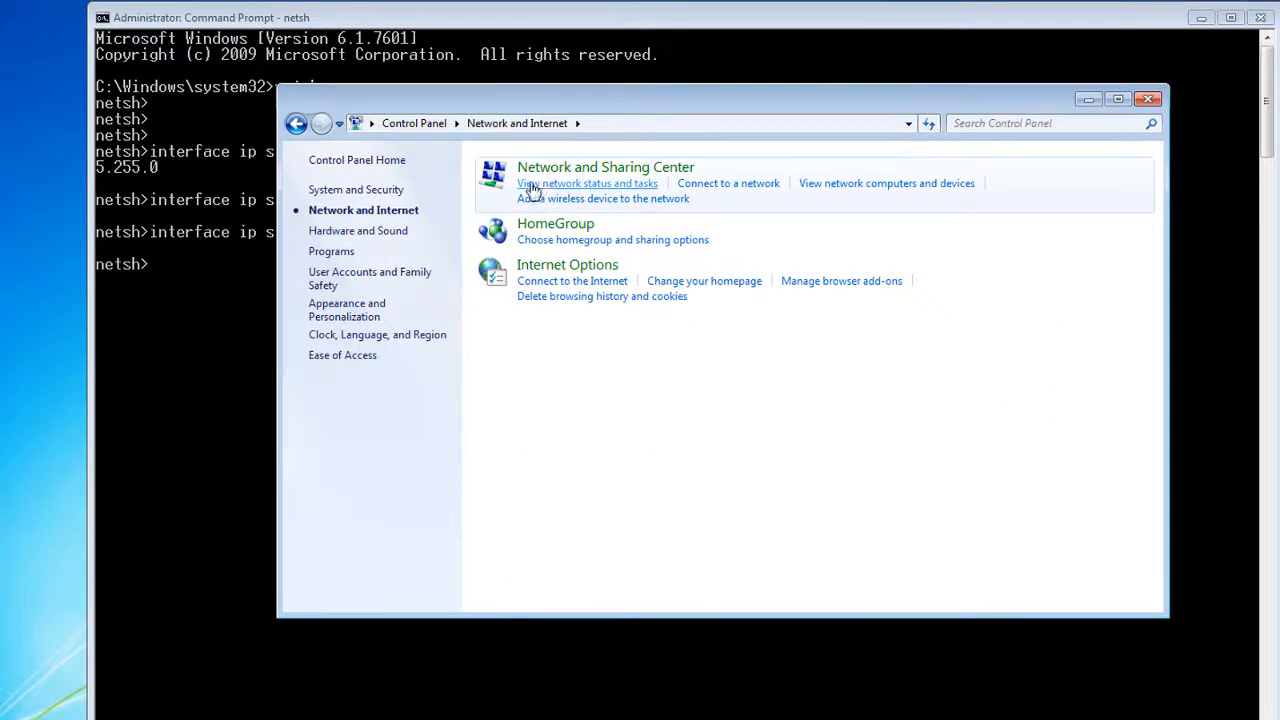
pyautogui.click(587, 183)
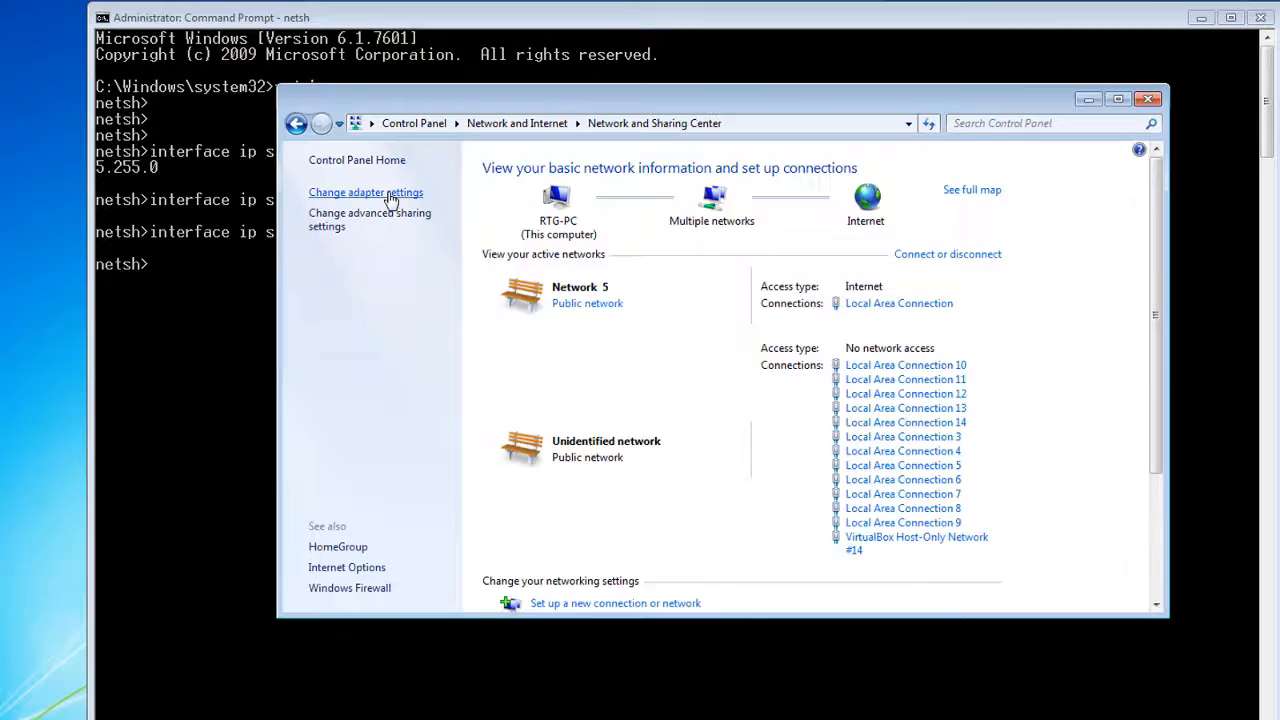
pyautogui.click(365, 192)
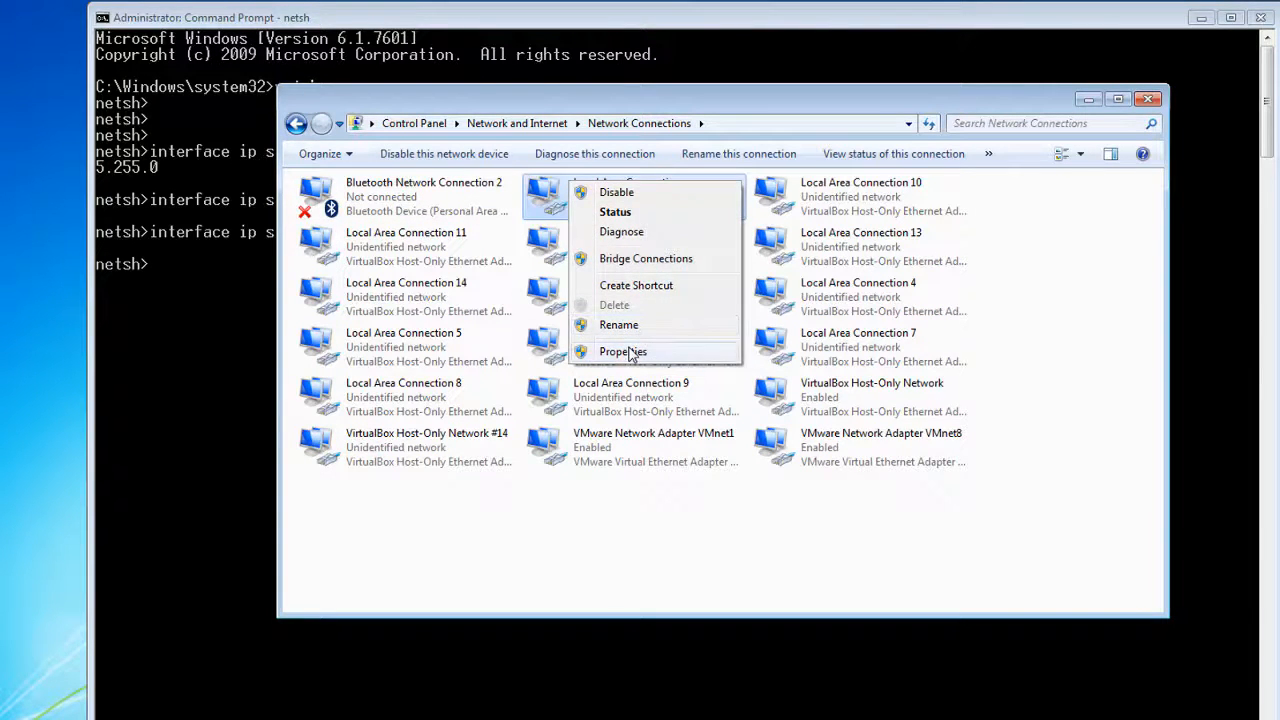
pyautogui.click(622, 351)
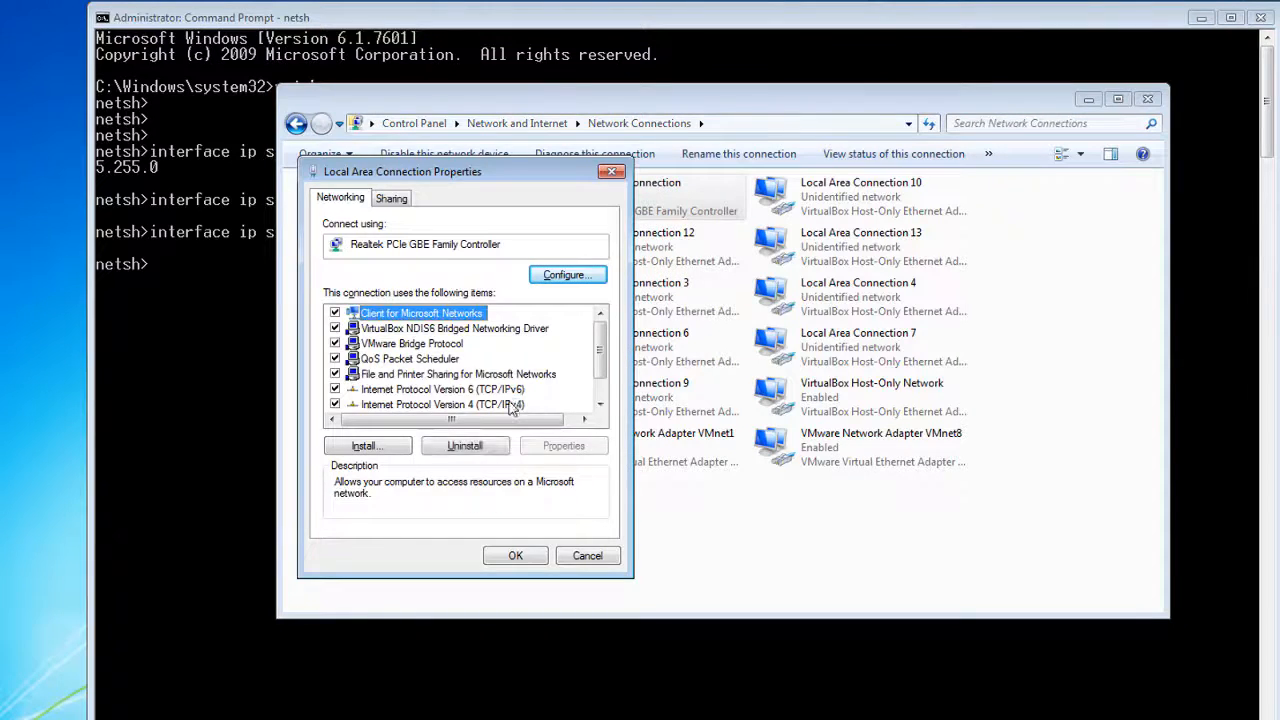
pyautogui.doubleClick(441, 404)
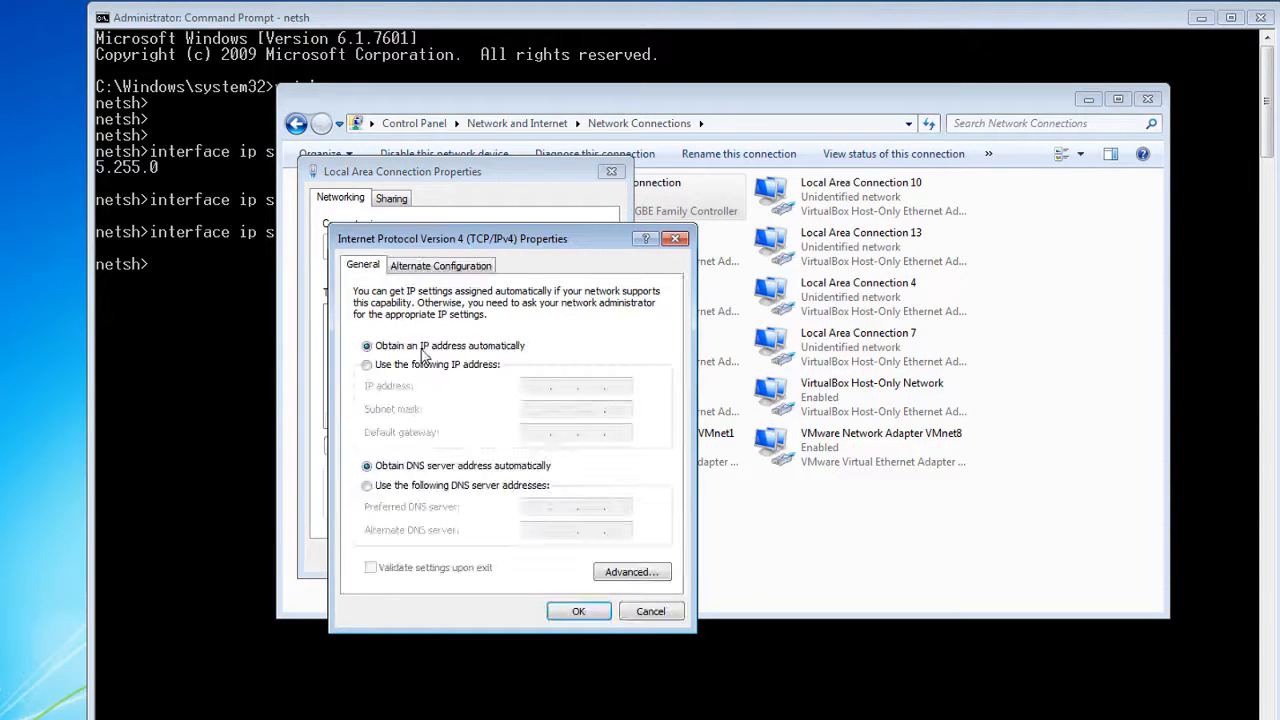
pyautogui.click(578, 611)
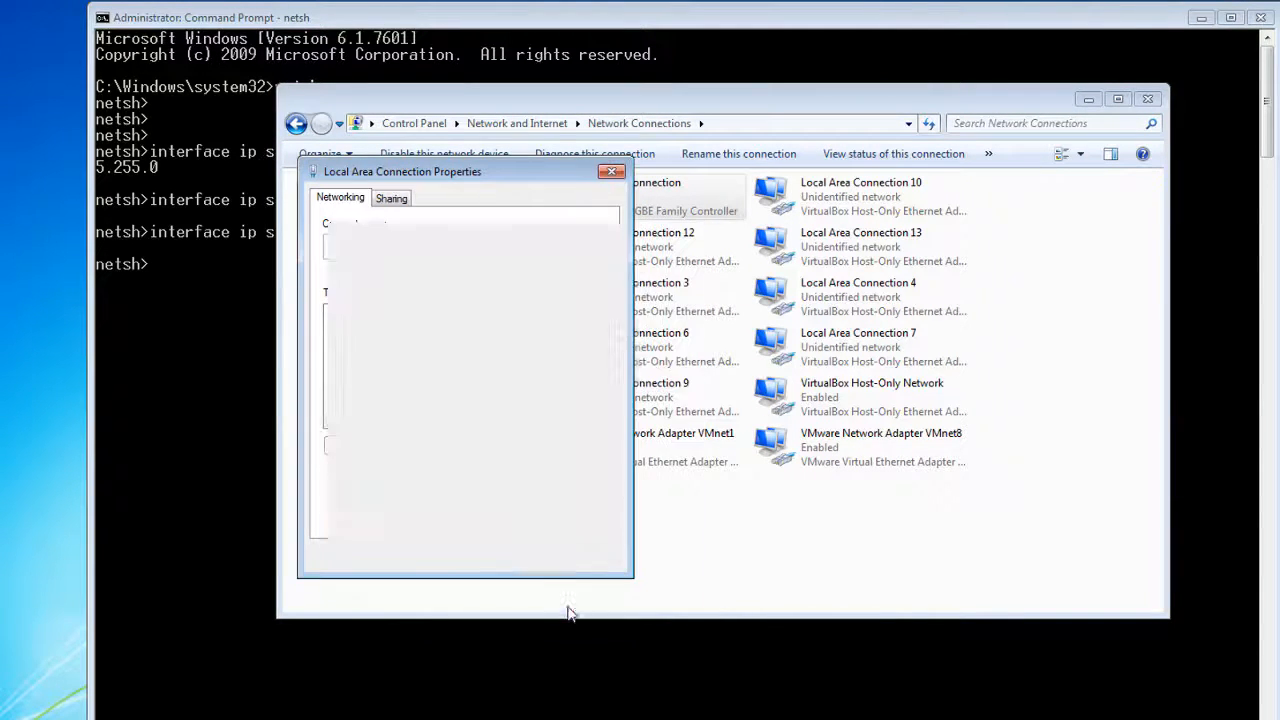
pyautogui.click(612, 171)
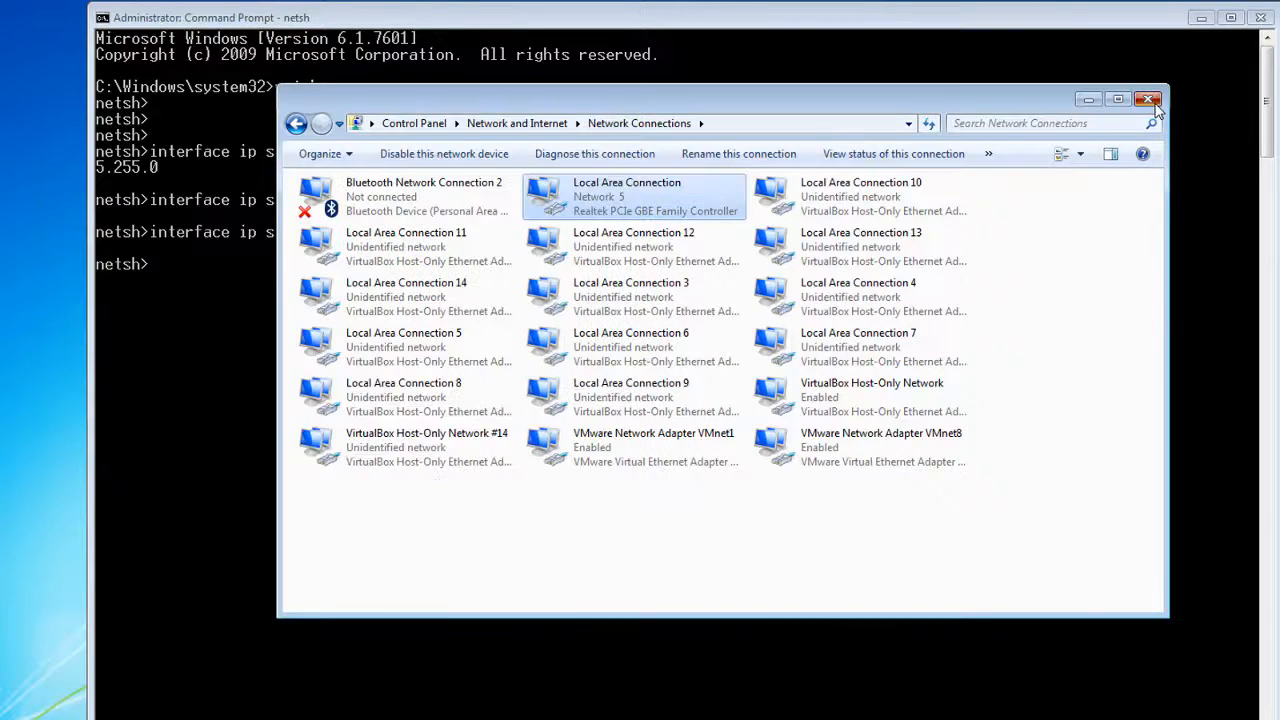
pyautogui.click(1148, 99)
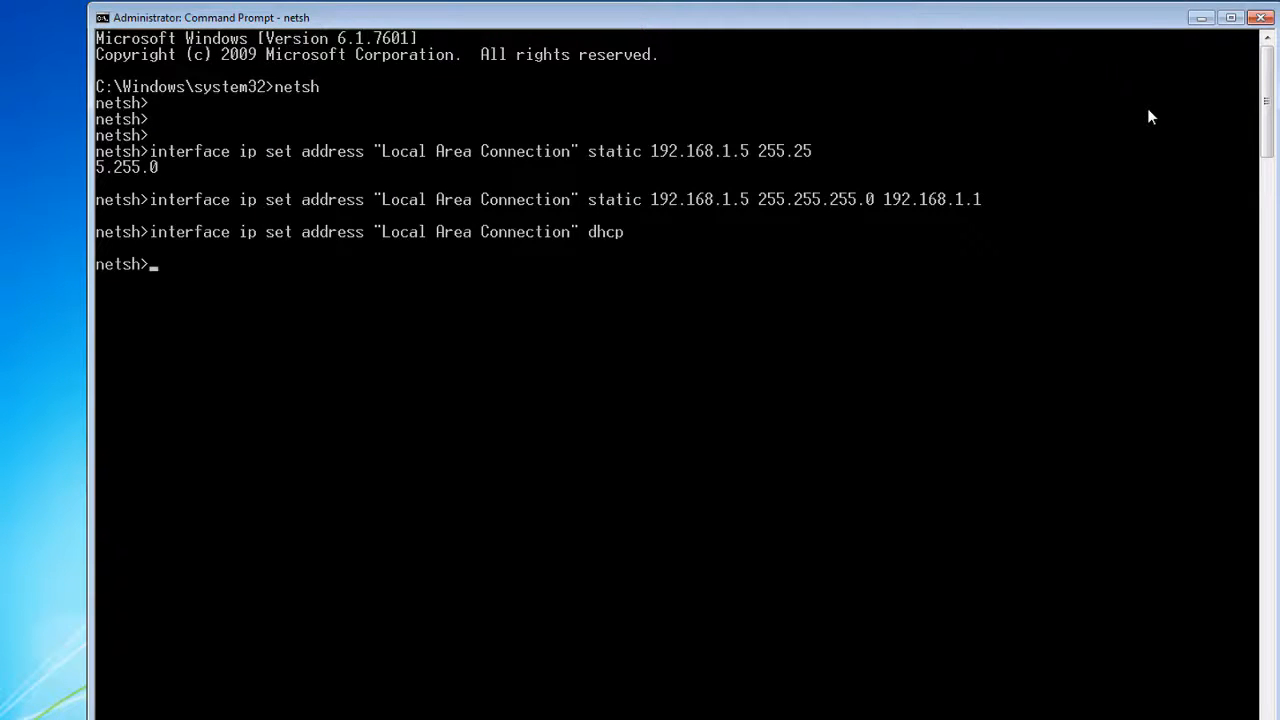